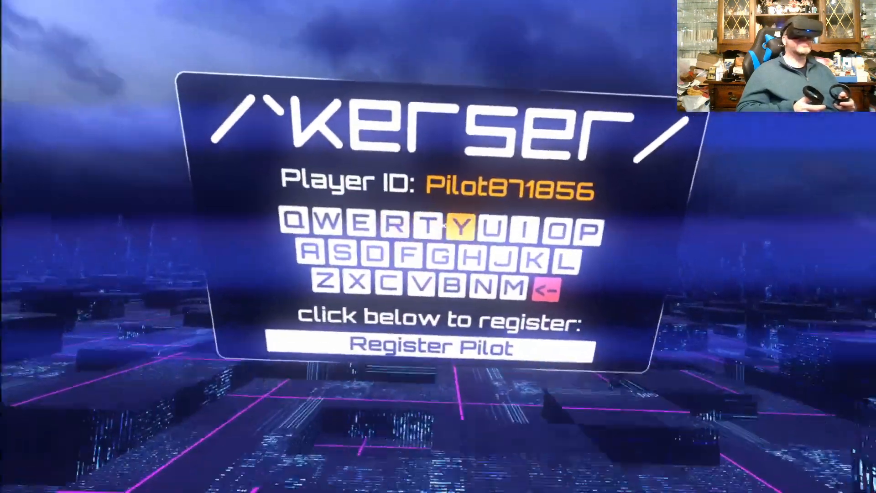
# Register a new pilot and fly the neon city course to a 681 m record
pyautogui.click(432, 347)
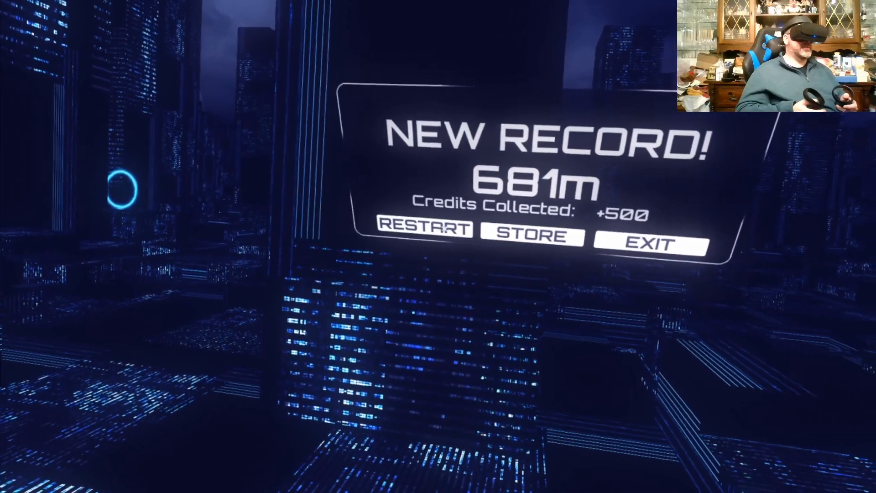
# Restart and fly twice more, reaching a 1906 m record with +1500 credits
pyautogui.click(531, 235)
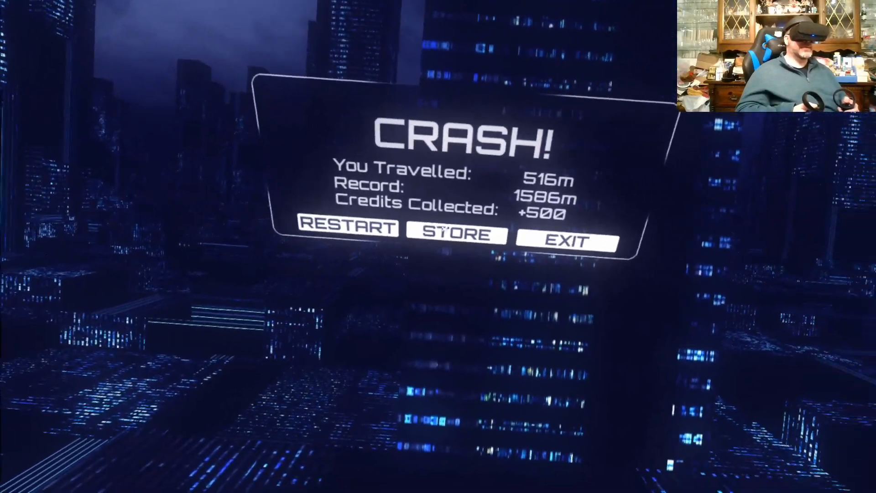
pyautogui.click(454, 235)
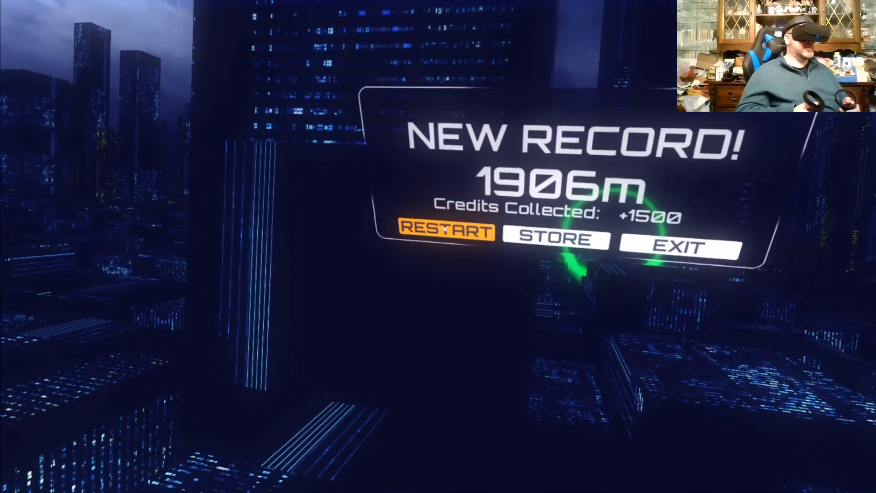
# Restart after each of five crashes, the last run reaching 1267 m for +445 credits
pyautogui.click(445, 232)
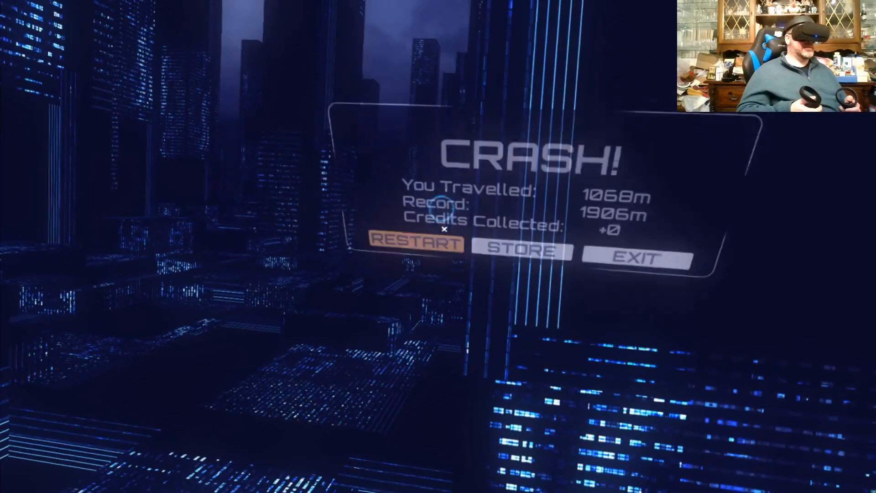
pyautogui.click(417, 241)
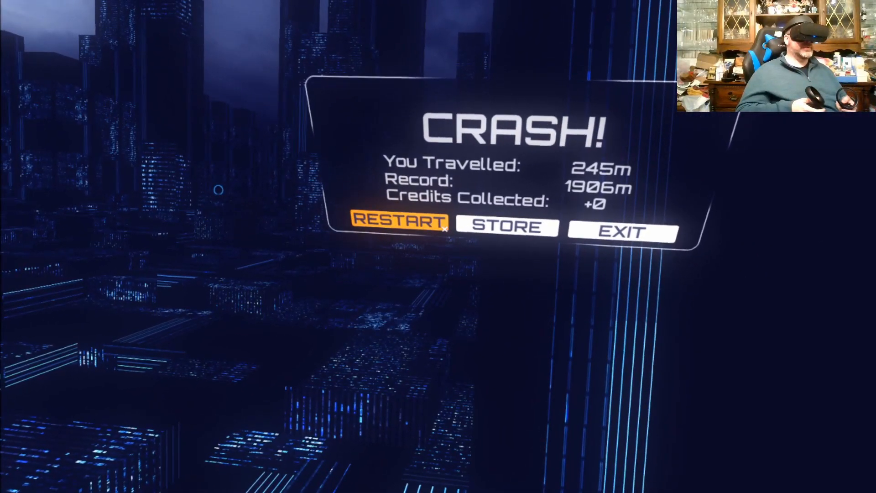
pyautogui.click(402, 223)
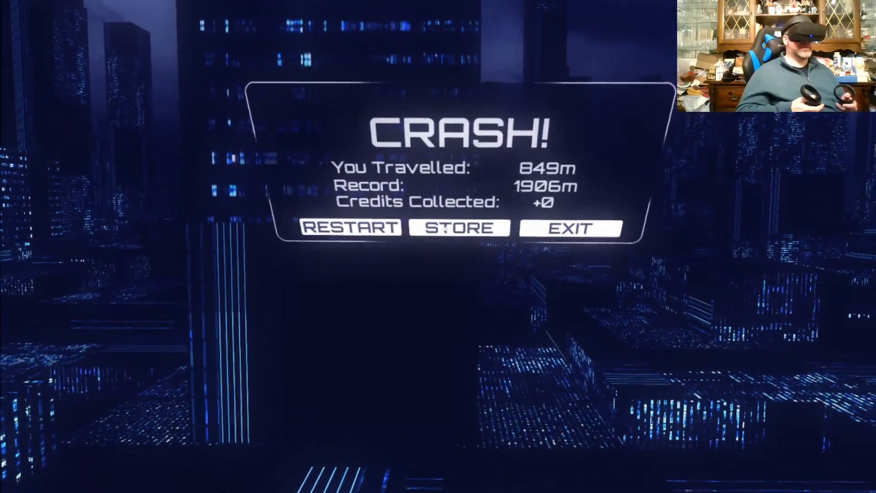
pyautogui.click(456, 227)
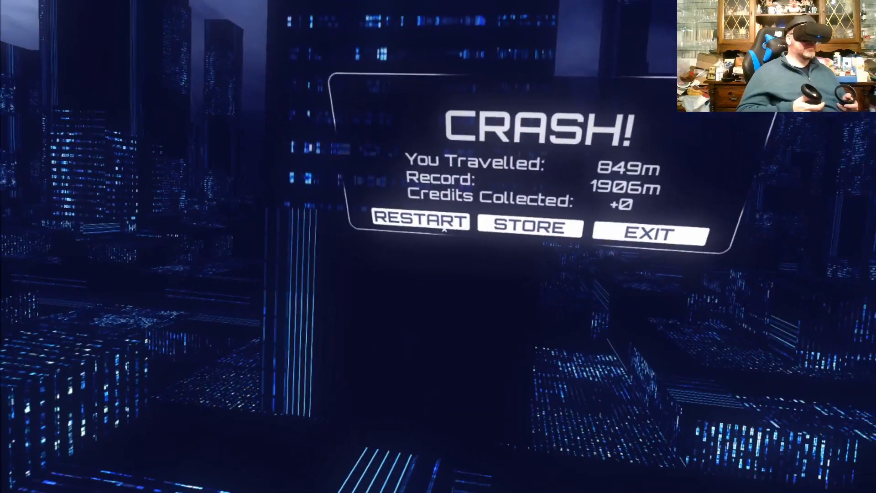
pyautogui.click(423, 223)
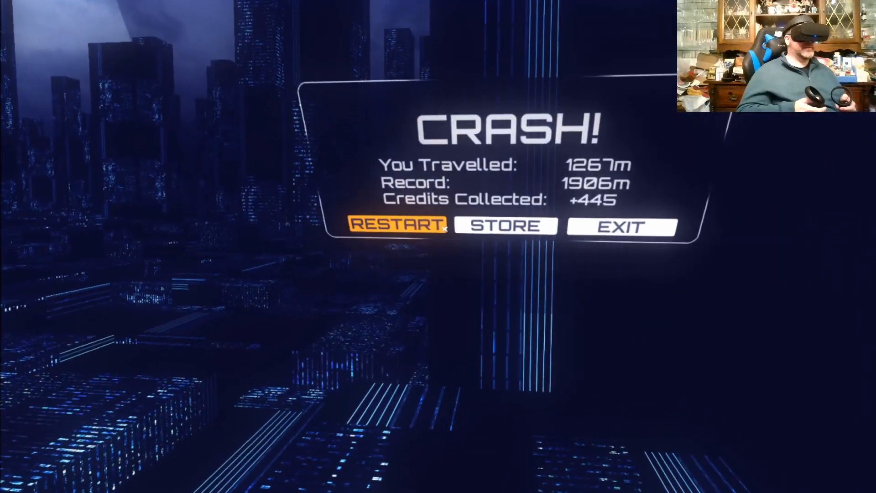
# Fly a blue-city run to a 3420 m record with +2000 credits, then leave for the arcade
pyautogui.click(397, 225)
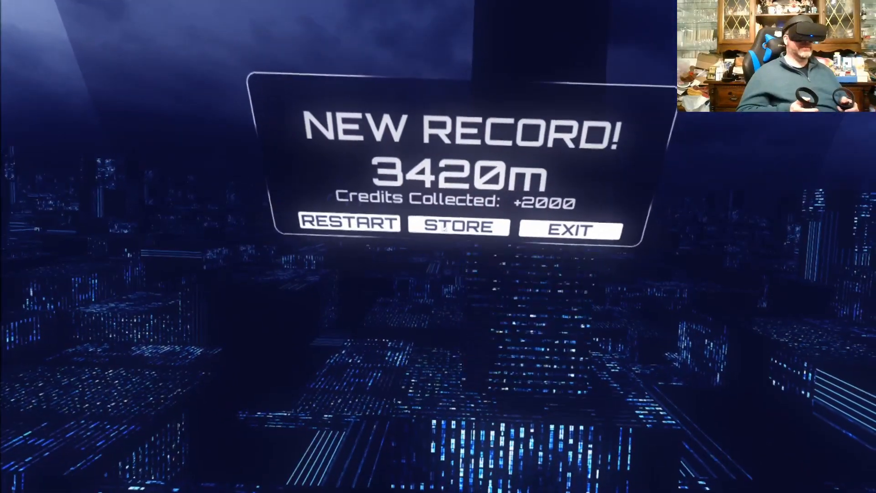
pyautogui.click(452, 225)
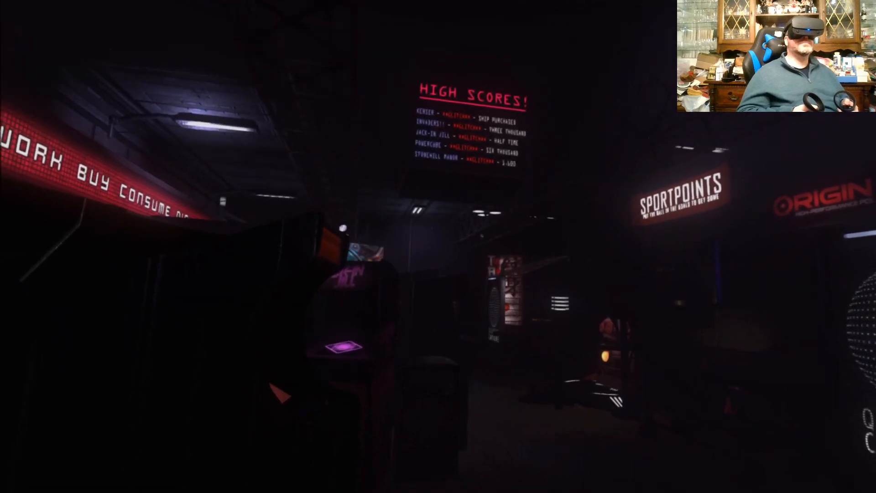
pyautogui.moveTo(404, 261)
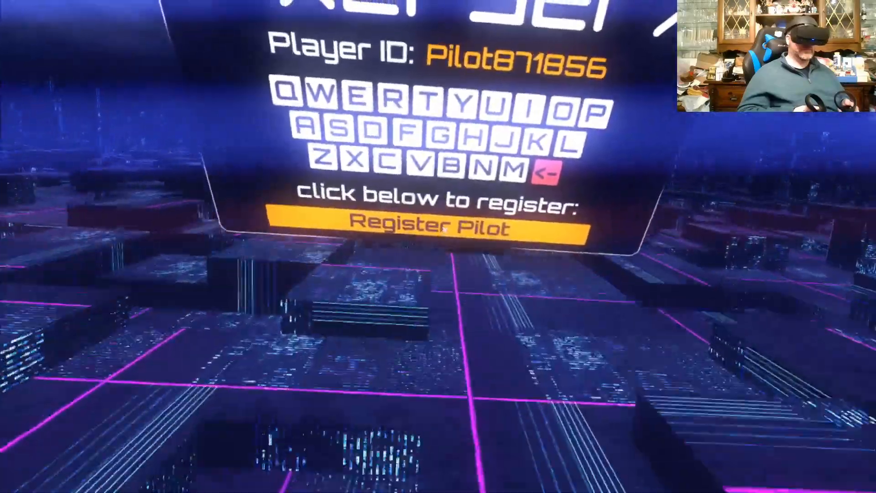
# Register the pilot, crash at 1012 m for +500 credits, and restart
pyautogui.click(430, 225)
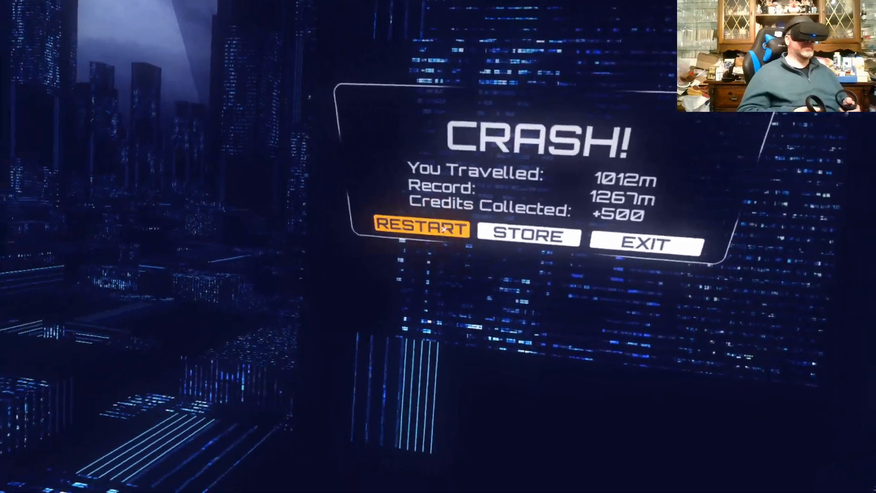
pyautogui.click(423, 233)
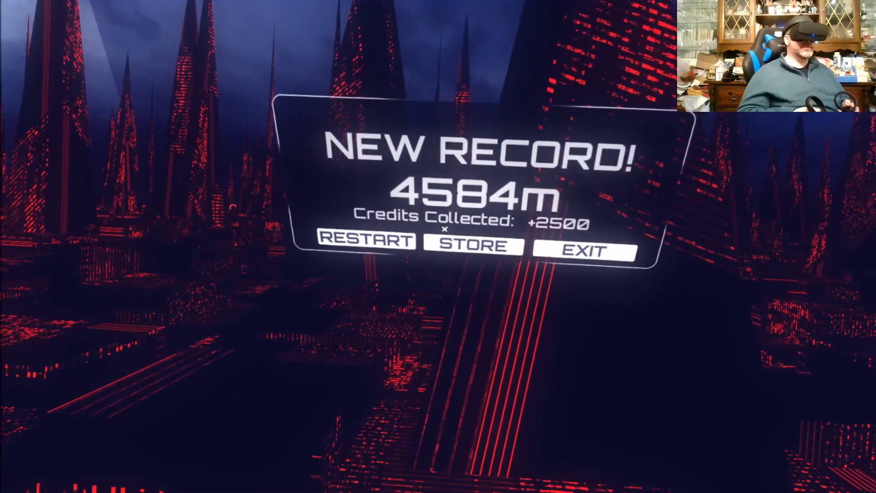
# Fly the red city to a 4584 m record with +2500 credits, then restart
pyautogui.click(470, 247)
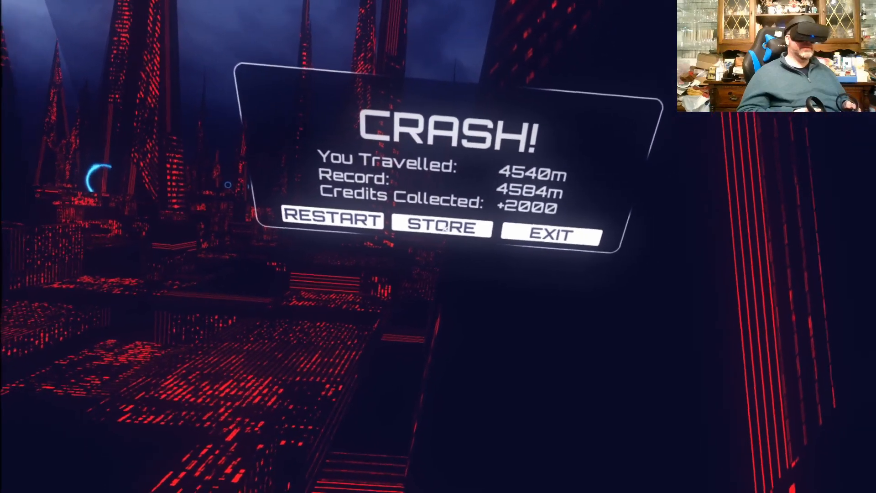
# Crash the red-city run at 4540 m for +2000 credits, then restart
pyautogui.click(444, 227)
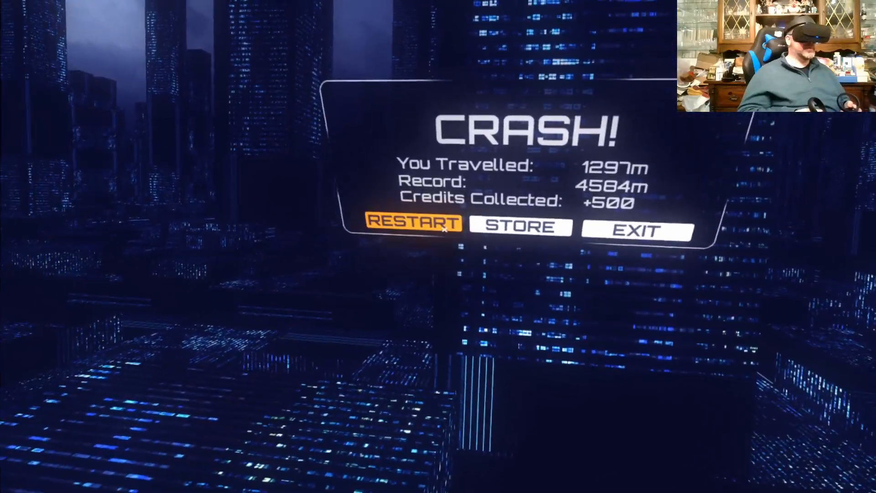
# Crash a blue-city run at 1297 m for +500 credits, then restart
pyautogui.click(413, 224)
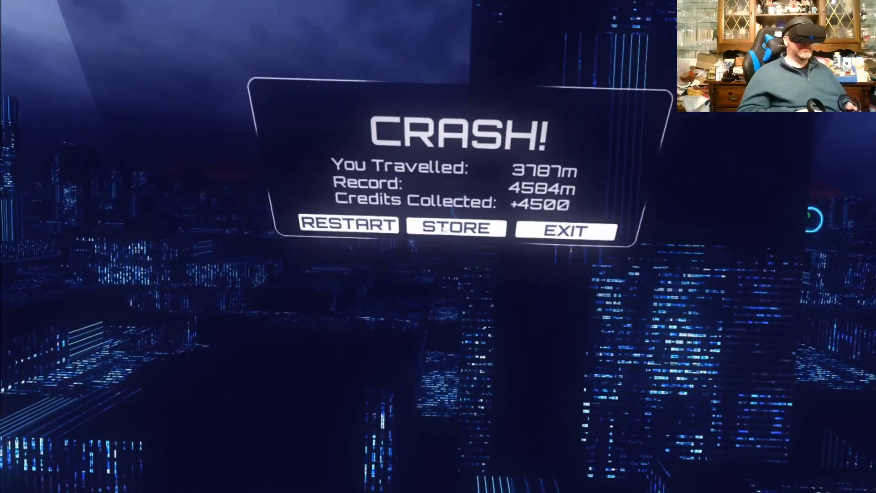
# Fly a run earning +4500 credits, then open the X-Racer ship store
pyautogui.click(454, 226)
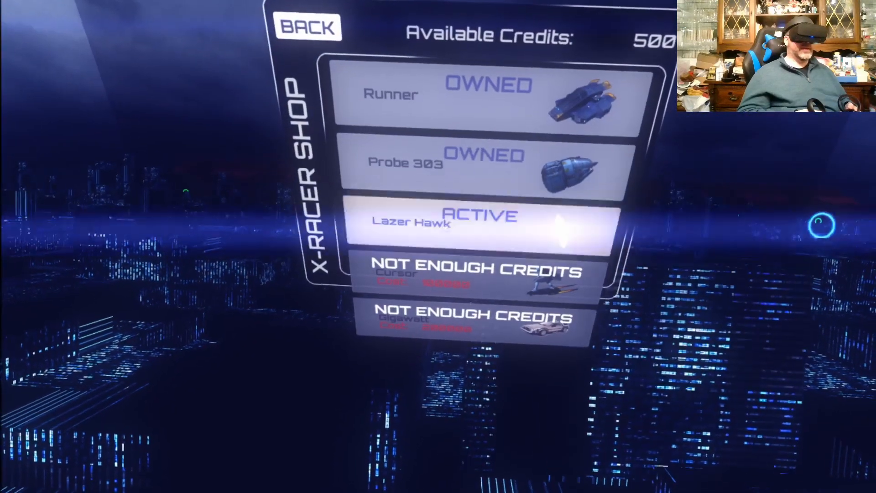